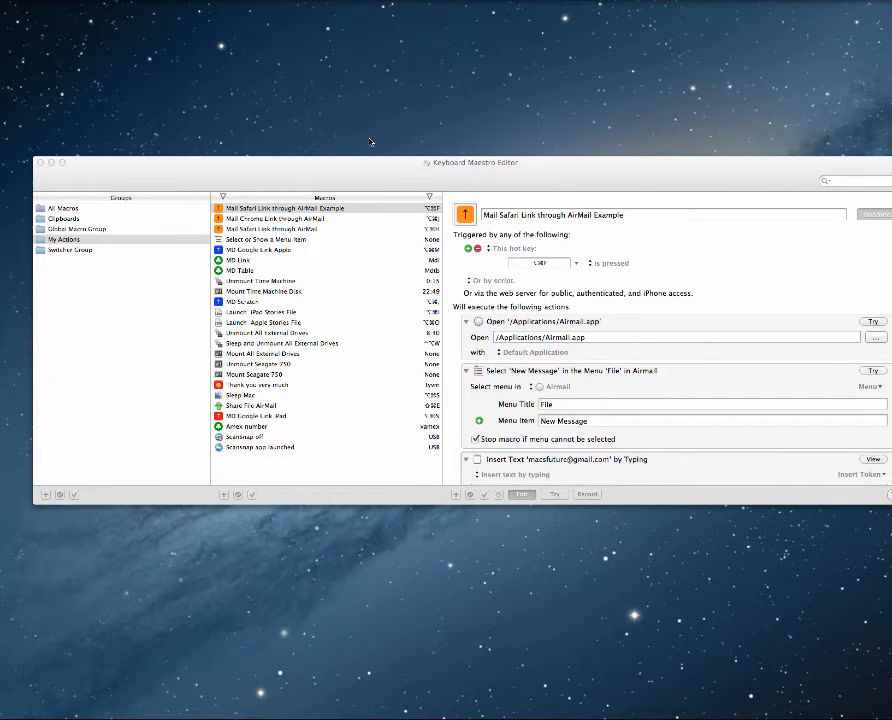
mouse_move(359, 165)
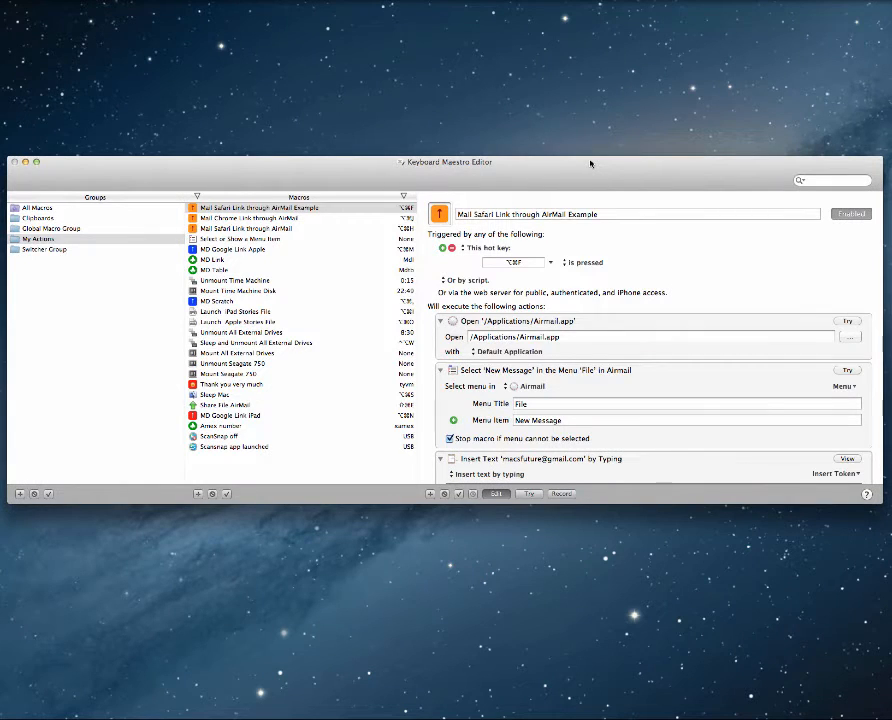
click(280, 207)
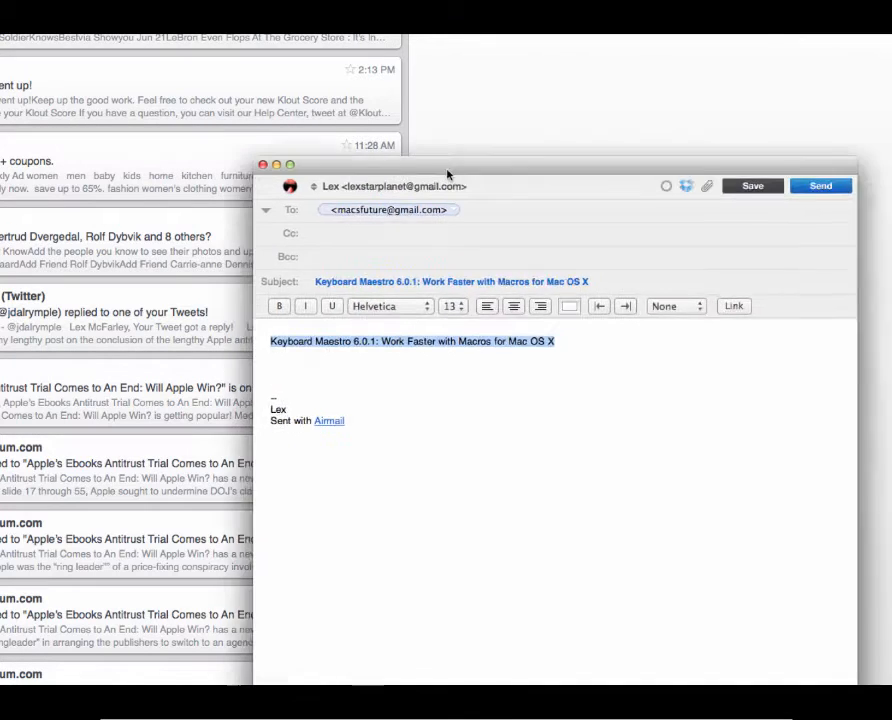
drag(447, 175, 220, 111)
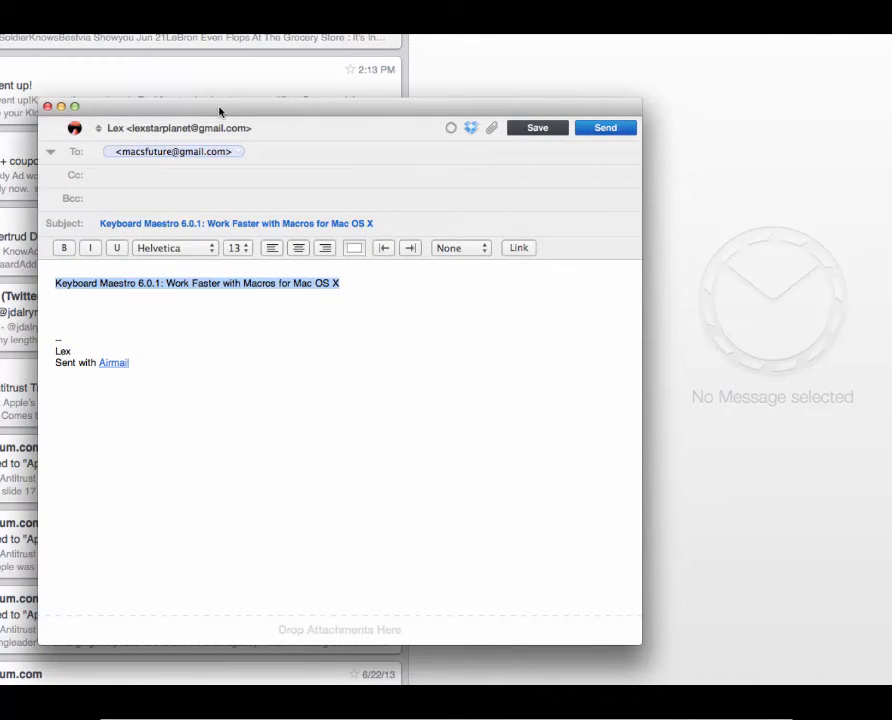
mouse_move(47, 107)
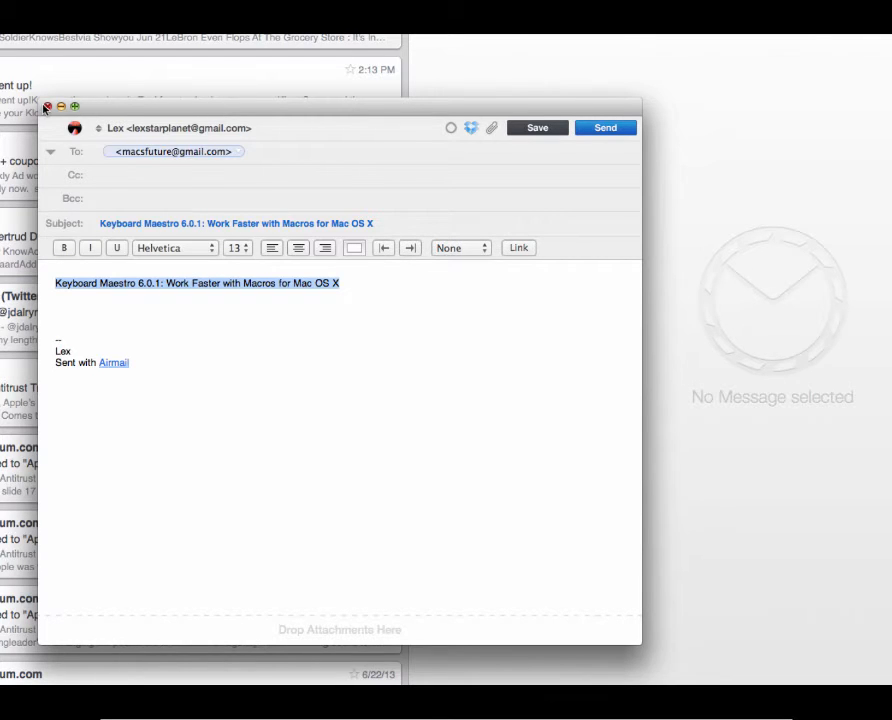
click(47, 107)
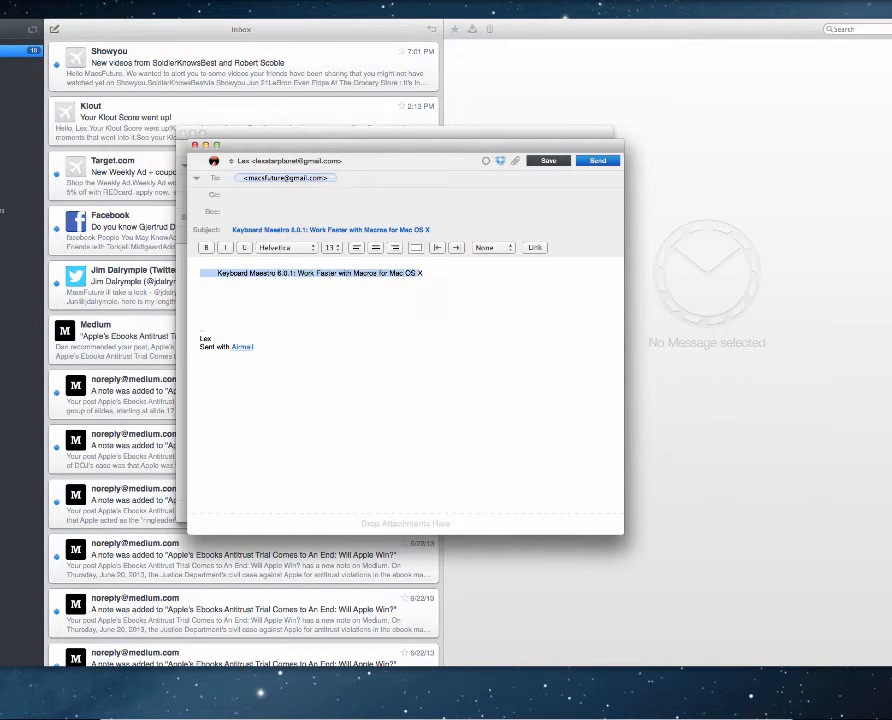
Step: Confirm the title links to keyboardmaestro.com, then type 'this is great' above it
click(535, 247)
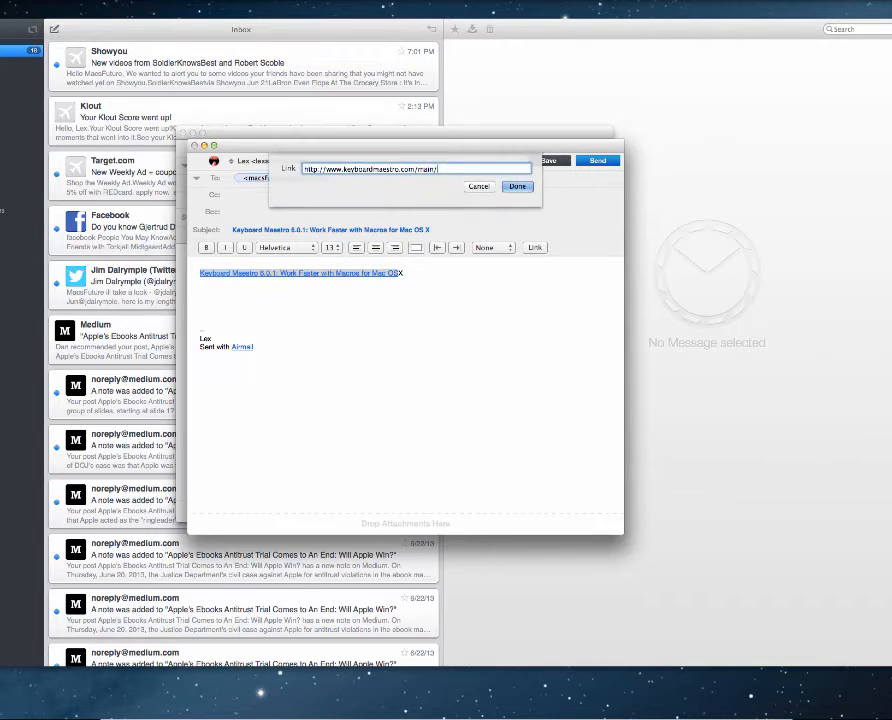
click(517, 186)
text(th)
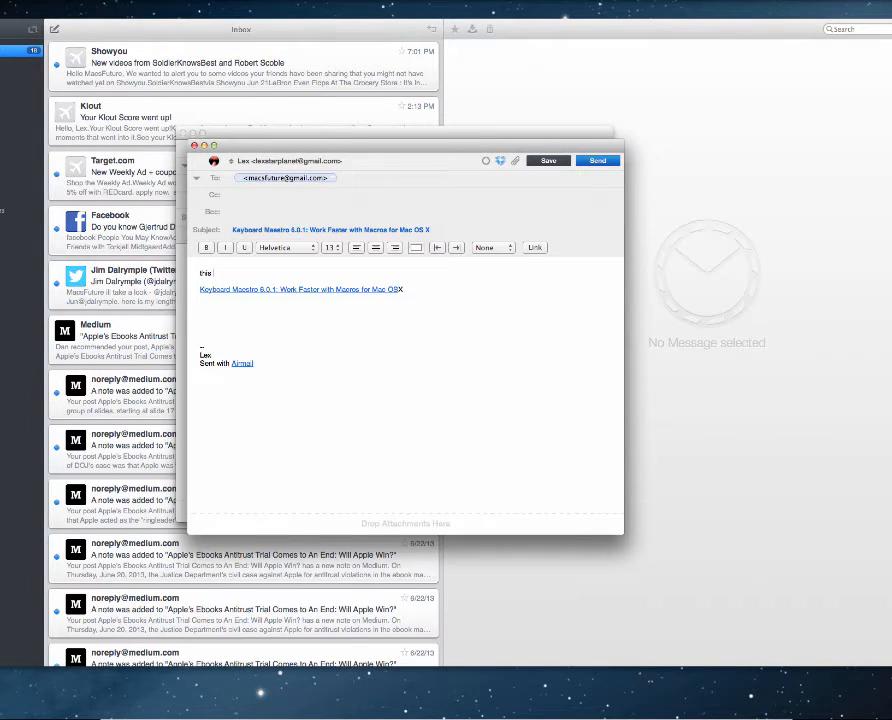
text(is gre)
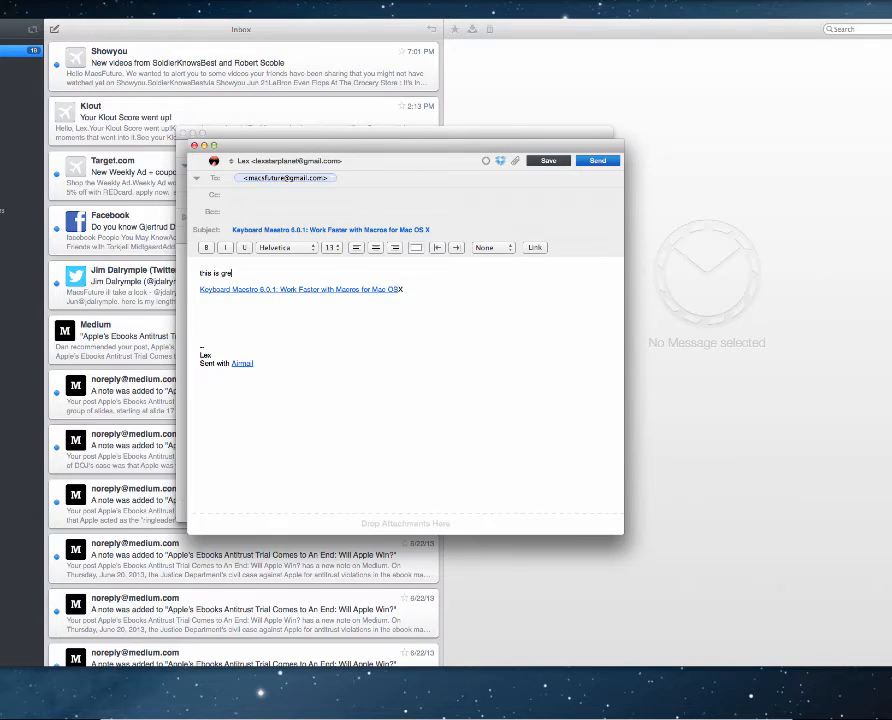
text(eat)
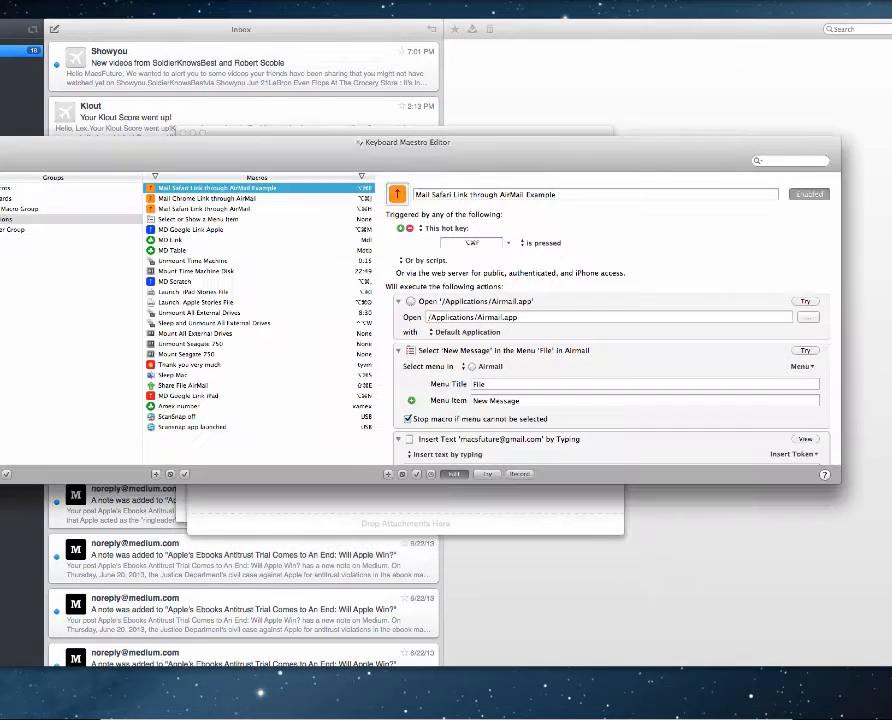
mouse_move(529, 152)
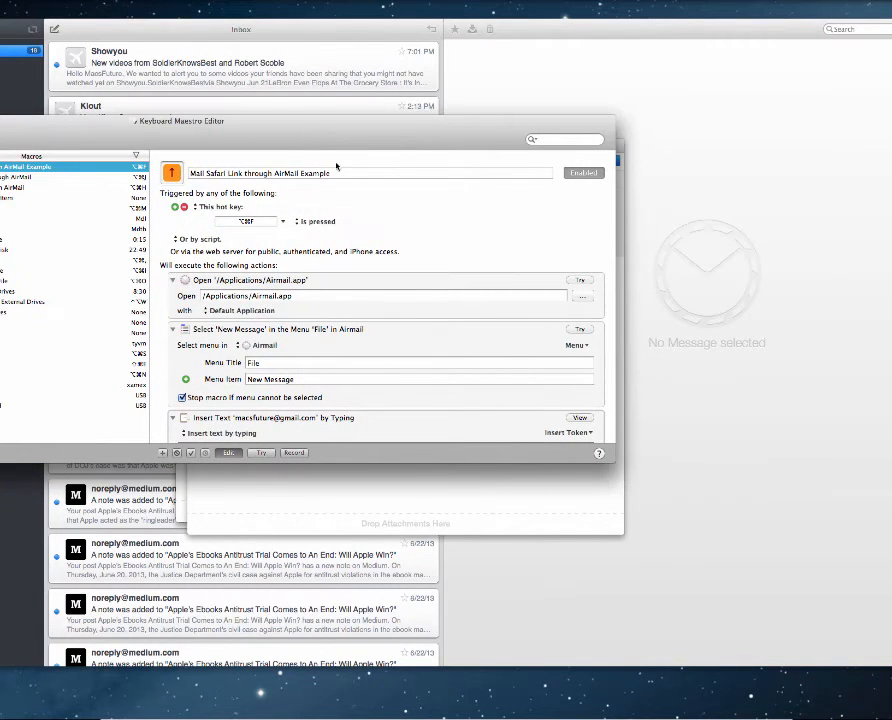
mouse_move(260, 232)
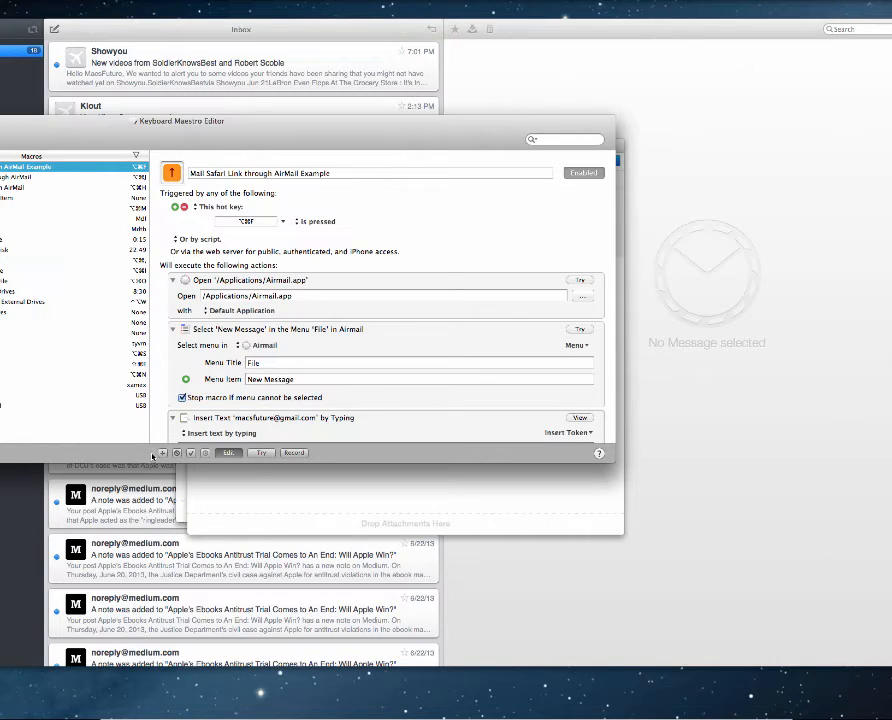
mouse_move(412, 267)
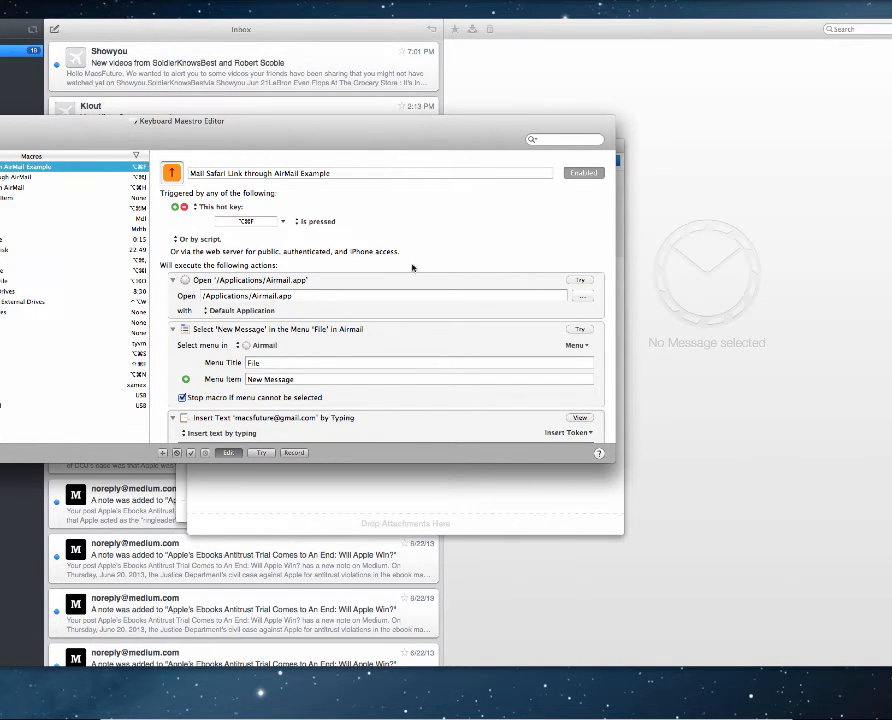
mouse_move(352, 278)
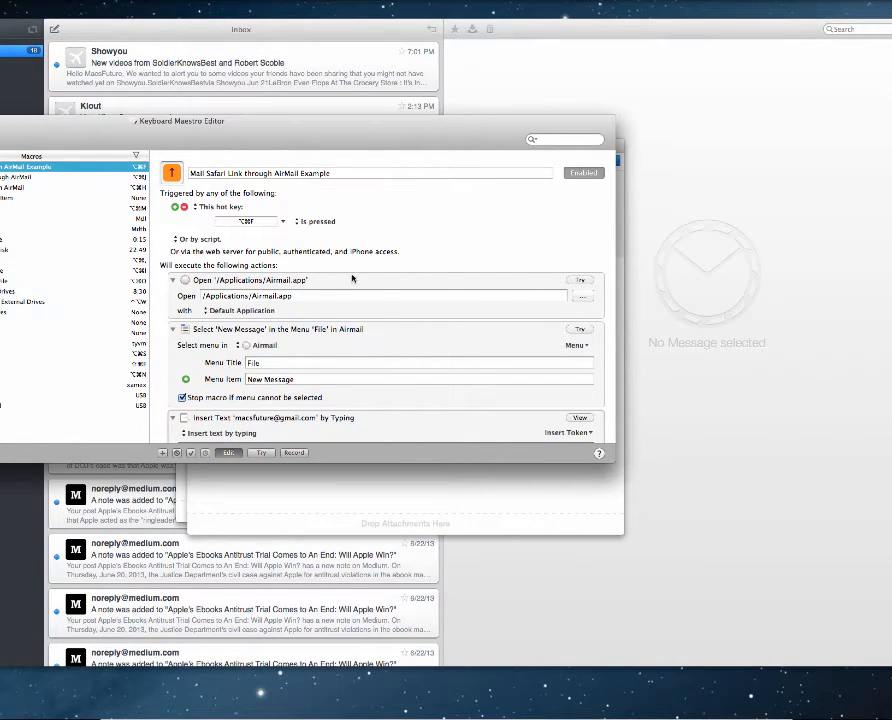
mouse_move(342, 306)
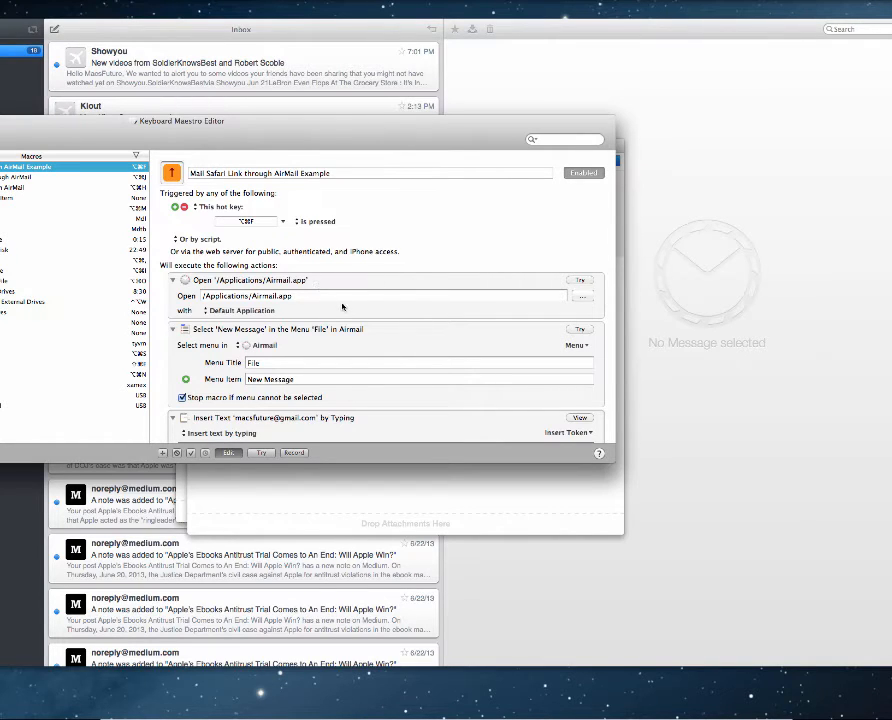
scroll(down, 3)
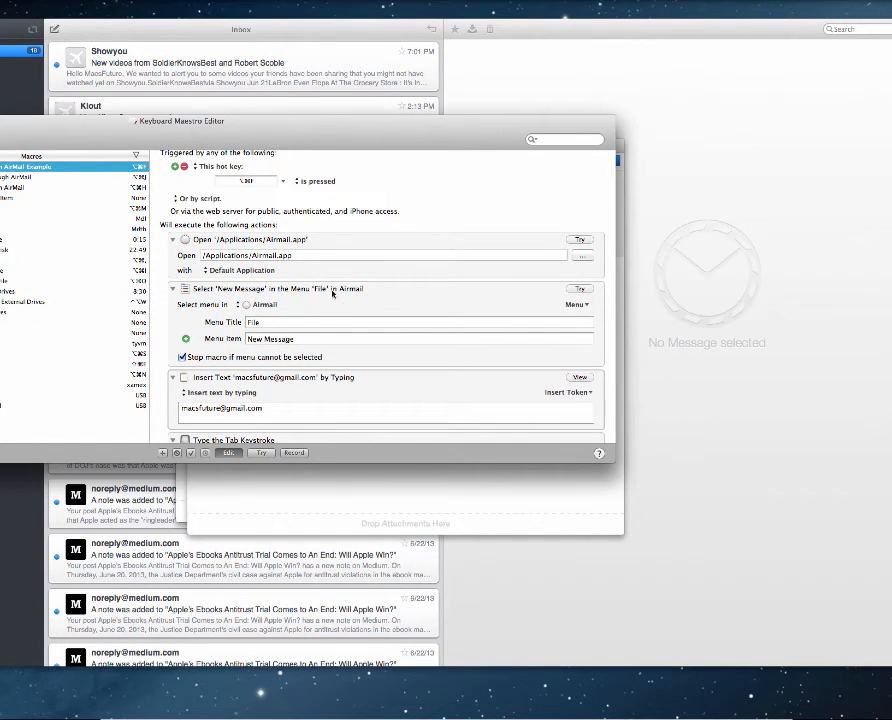
mouse_move(315, 307)
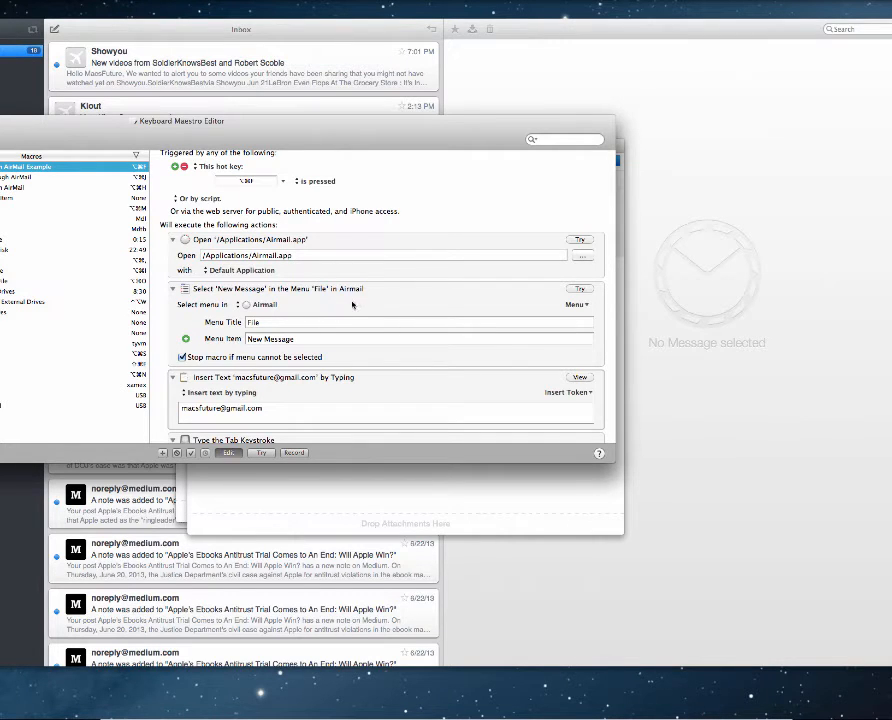
scroll(down, 3)
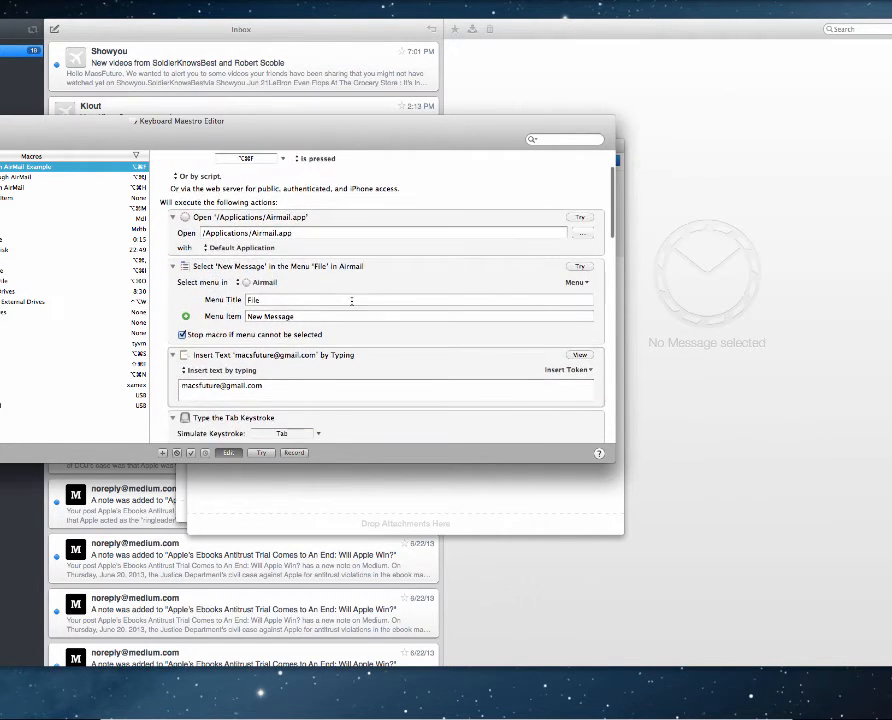
scroll(down, 3)
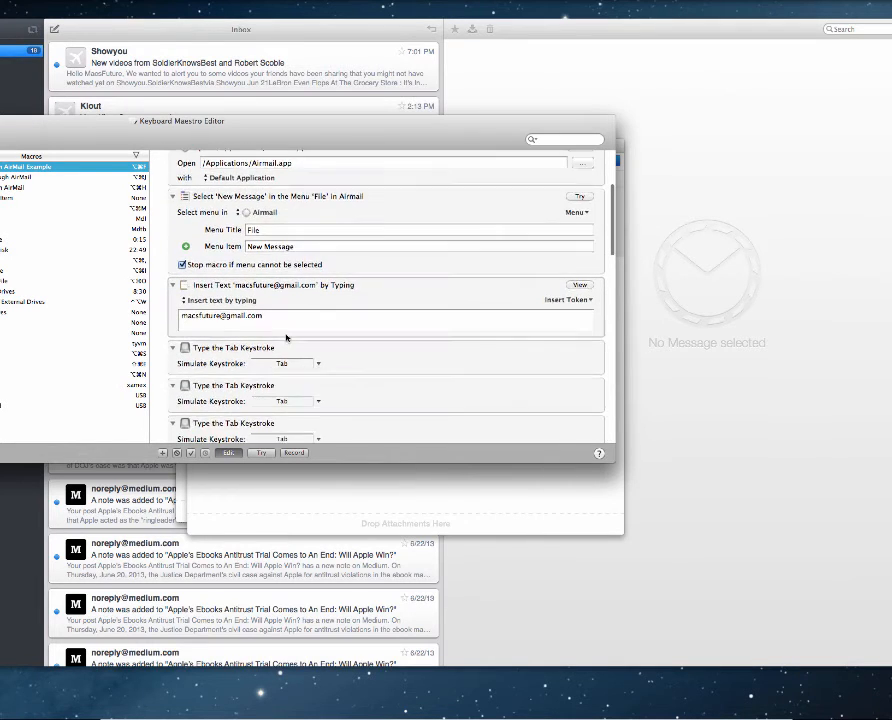
scroll(down, 3)
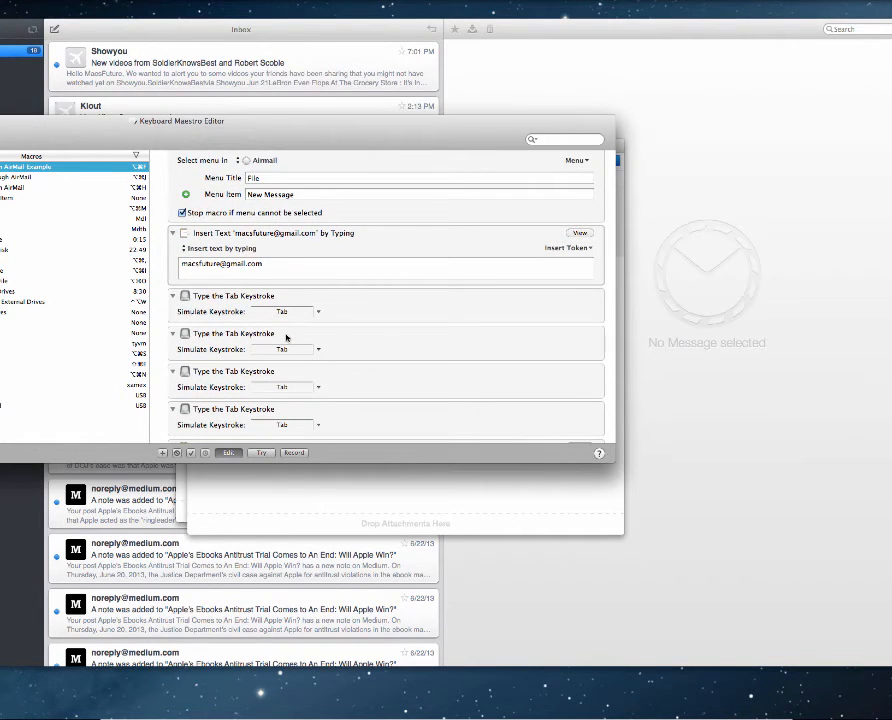
scroll(down, 3)
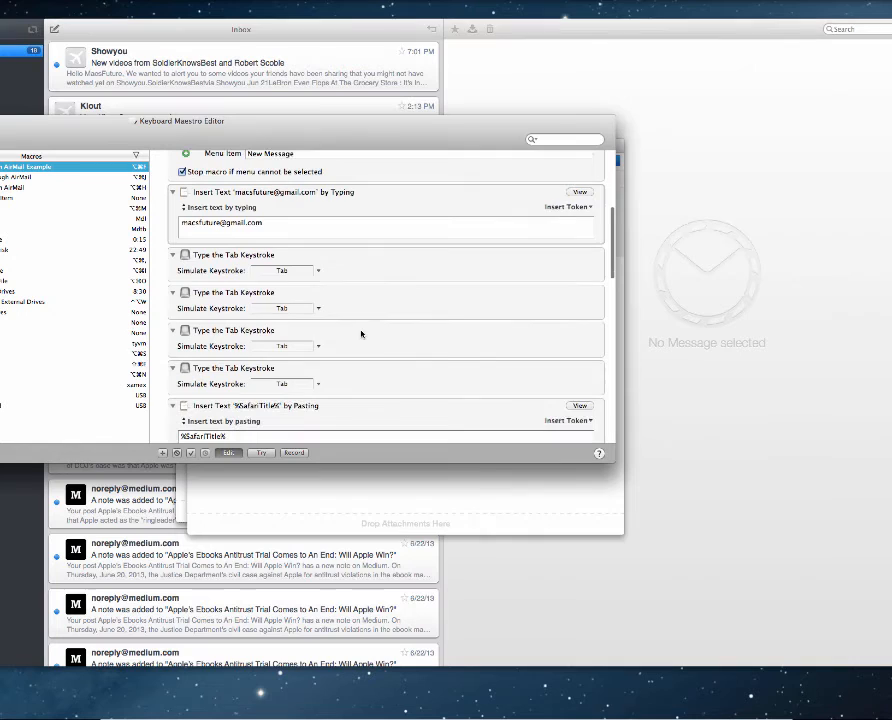
scroll(down, 3)
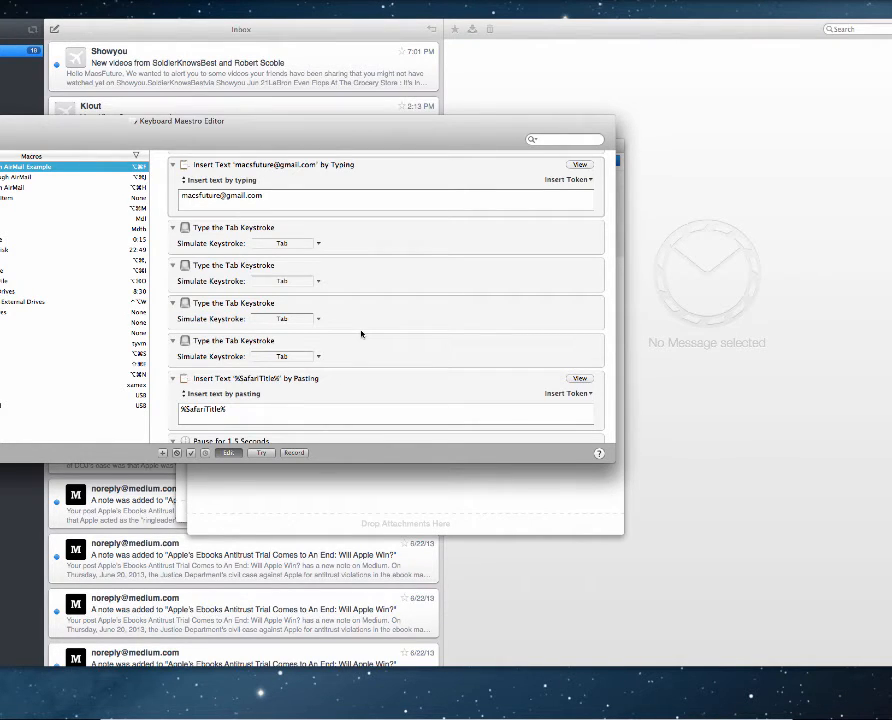
scroll(up, 3)
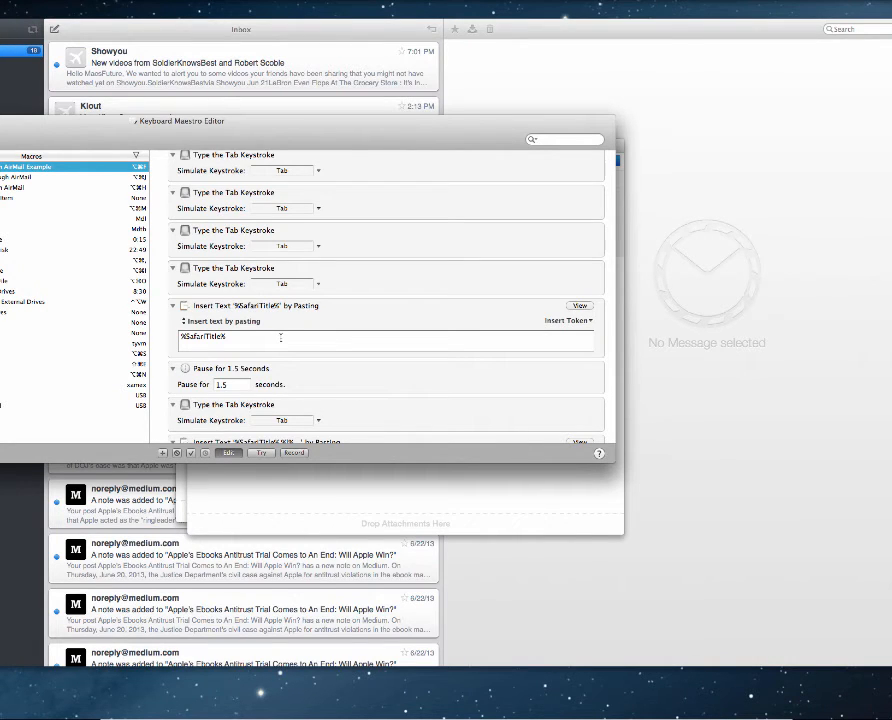
scroll(down, 3)
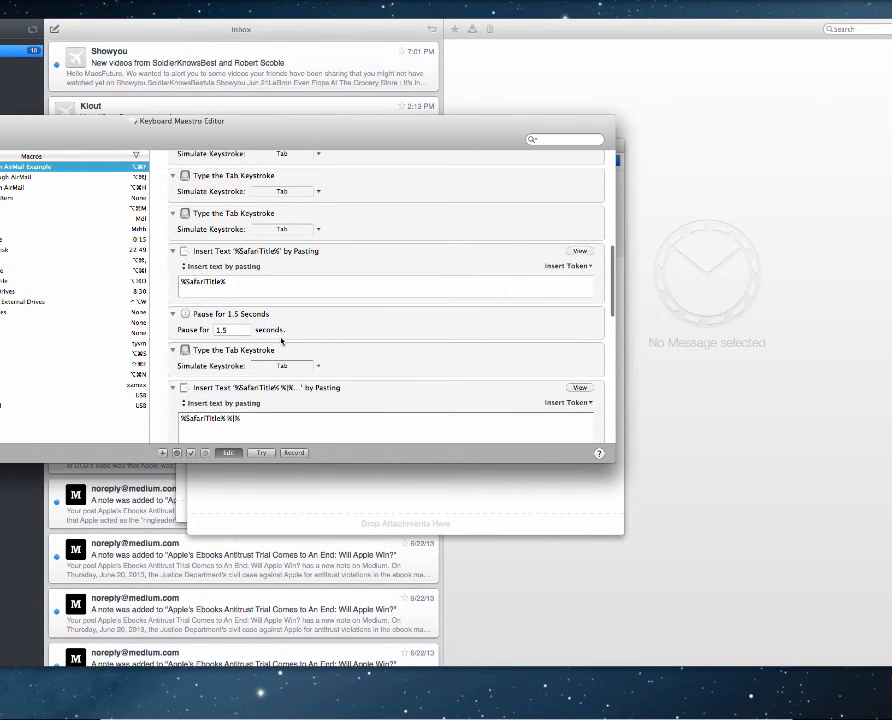
scroll(up, 3)
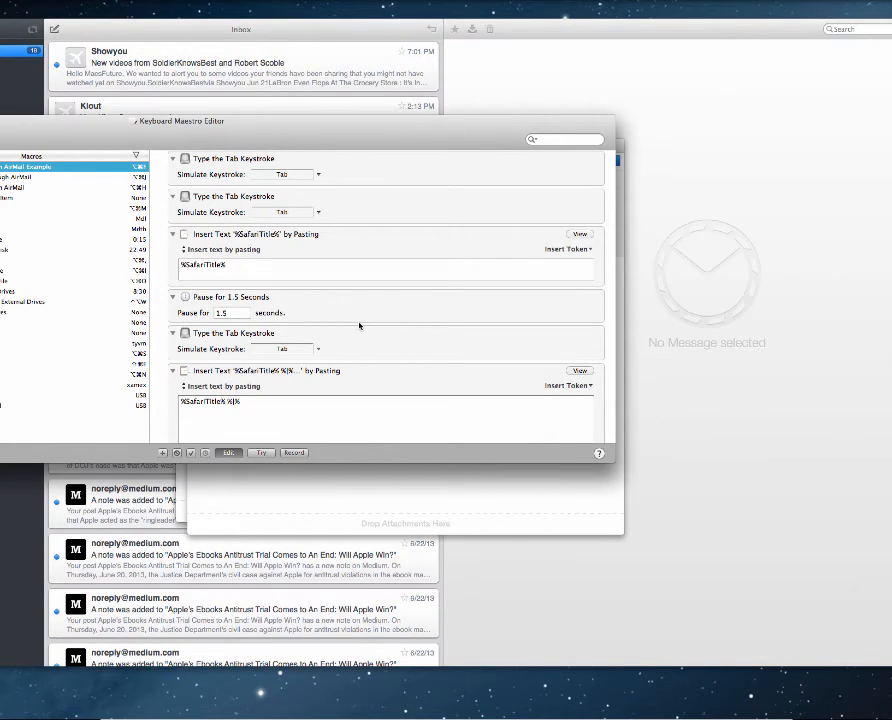
mouse_move(297, 310)
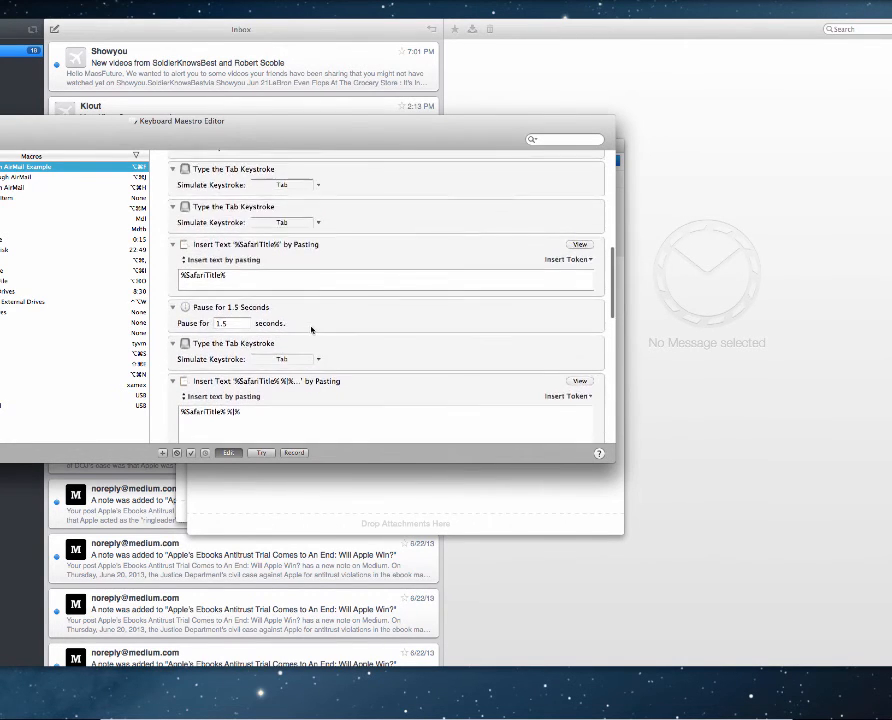
scroll(down, 3)
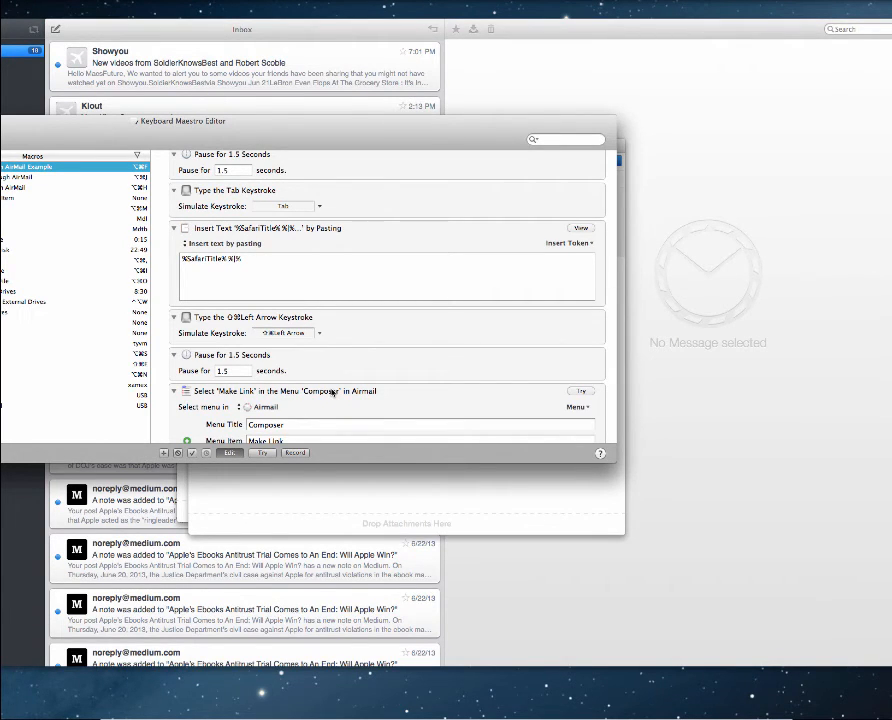
scroll(down, 3)
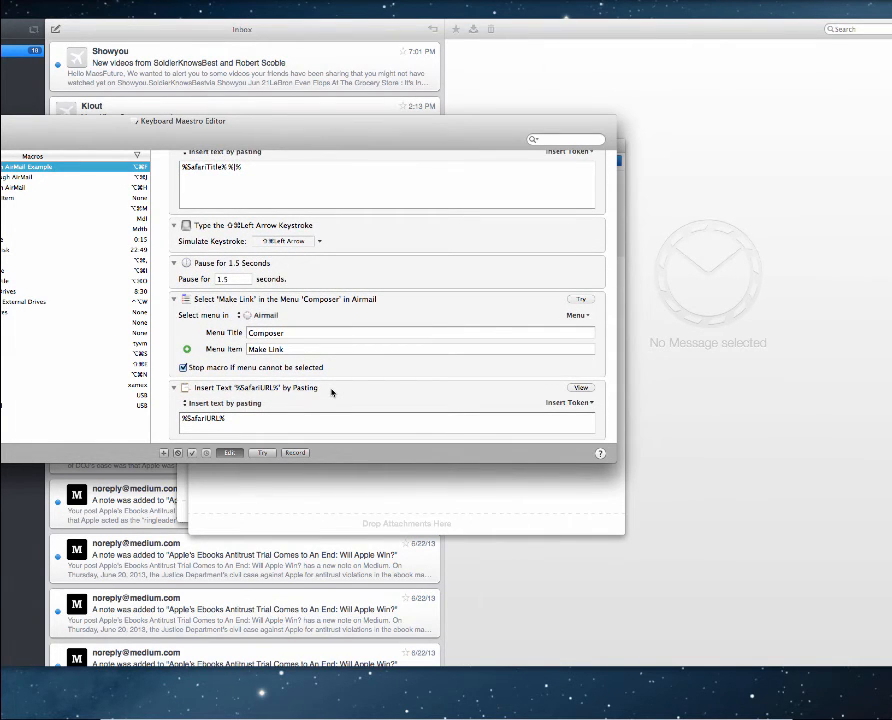
scroll(down, 3)
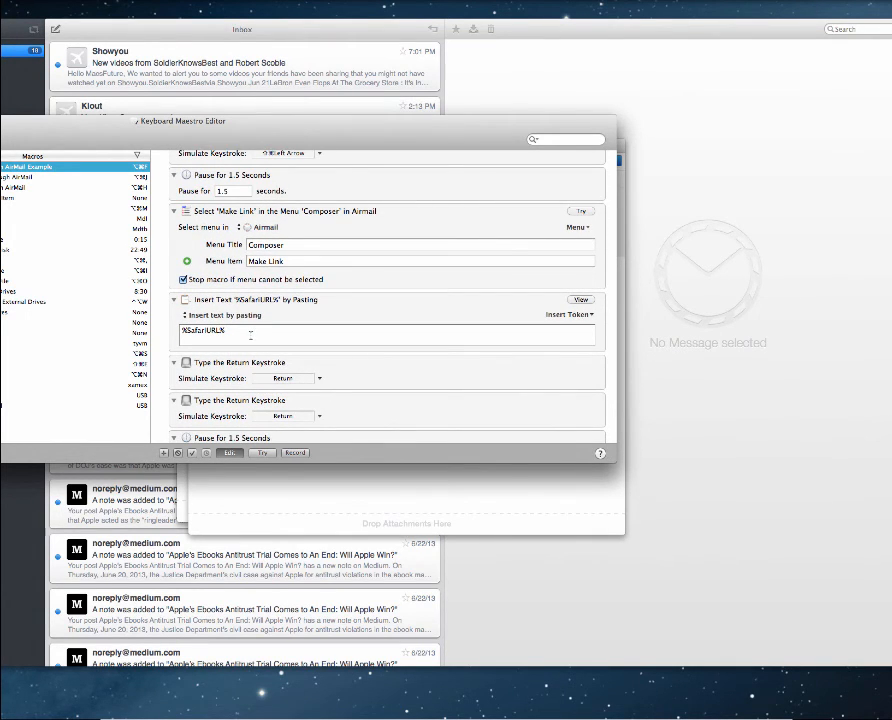
scroll(down, 3)
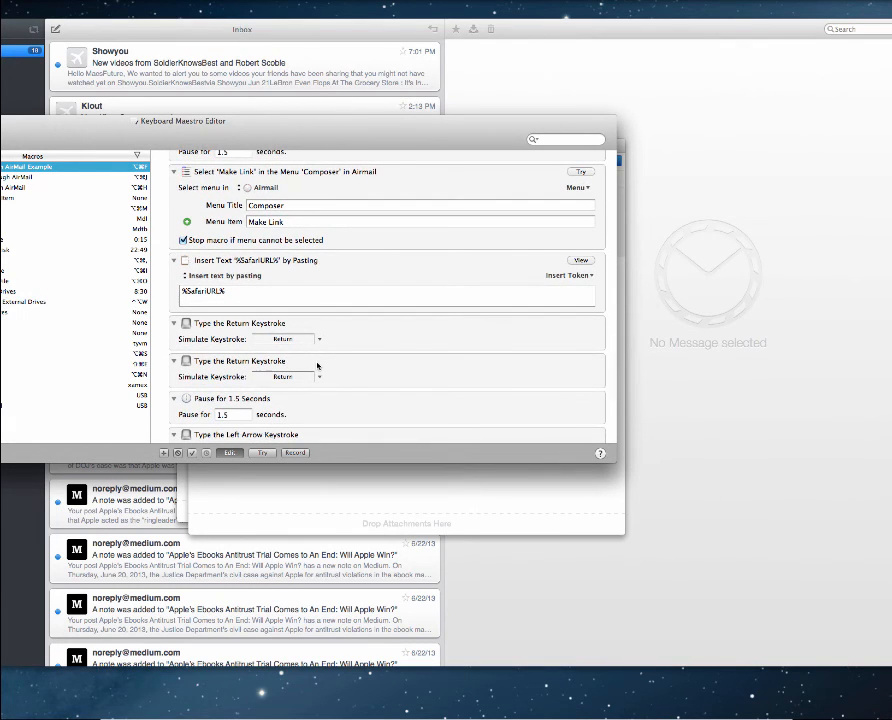
scroll(up, 3)
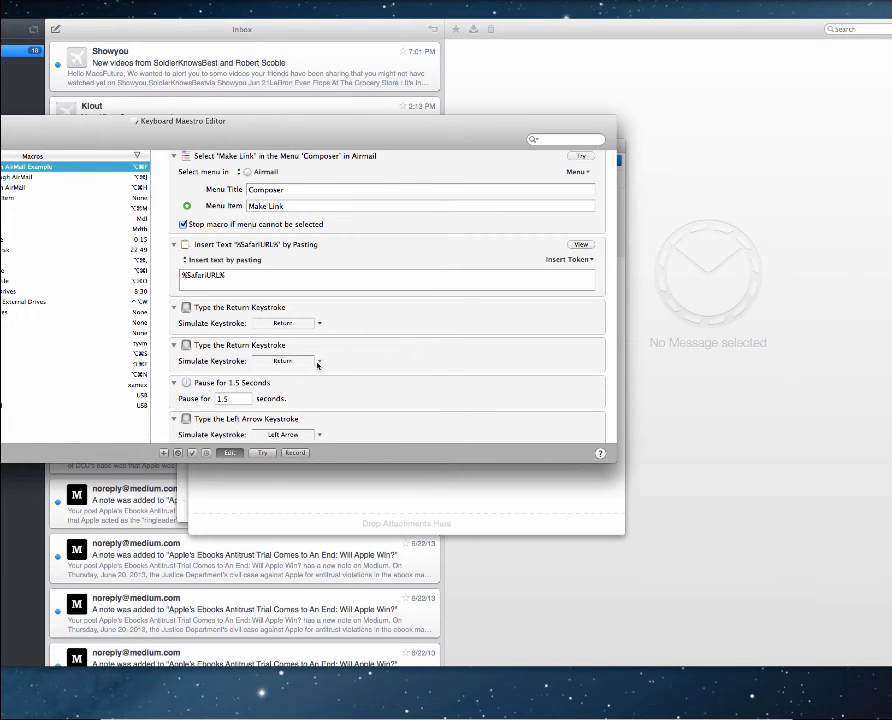
scroll(down, 3)
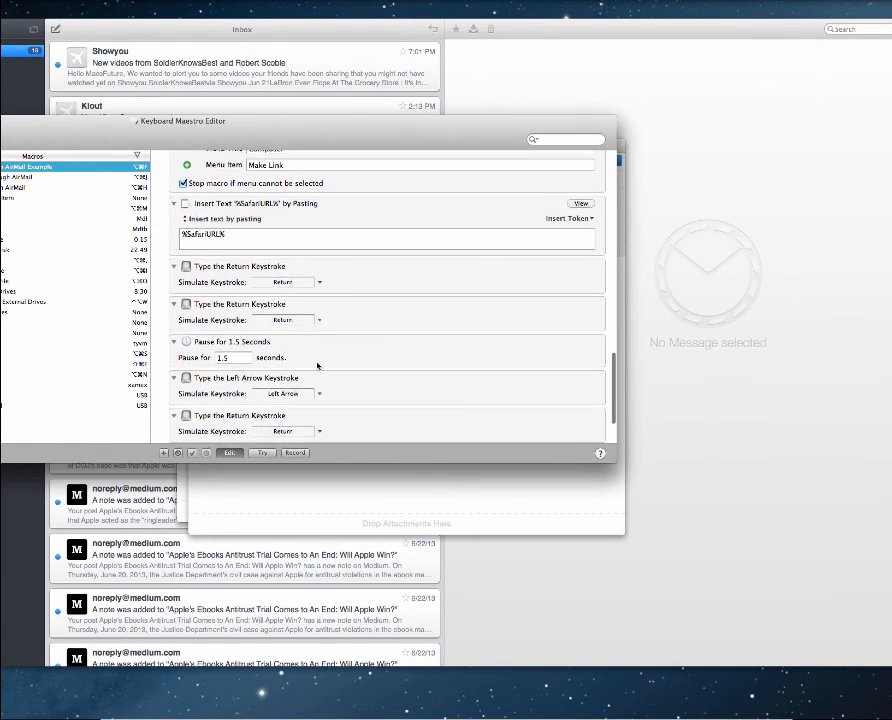
scroll(down, 3)
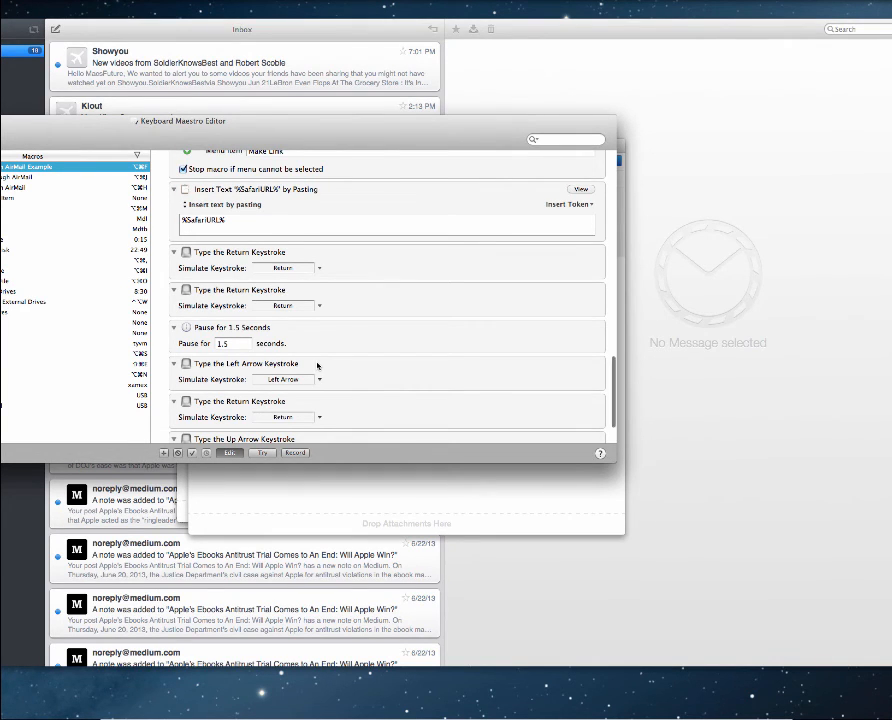
scroll(down, 3)
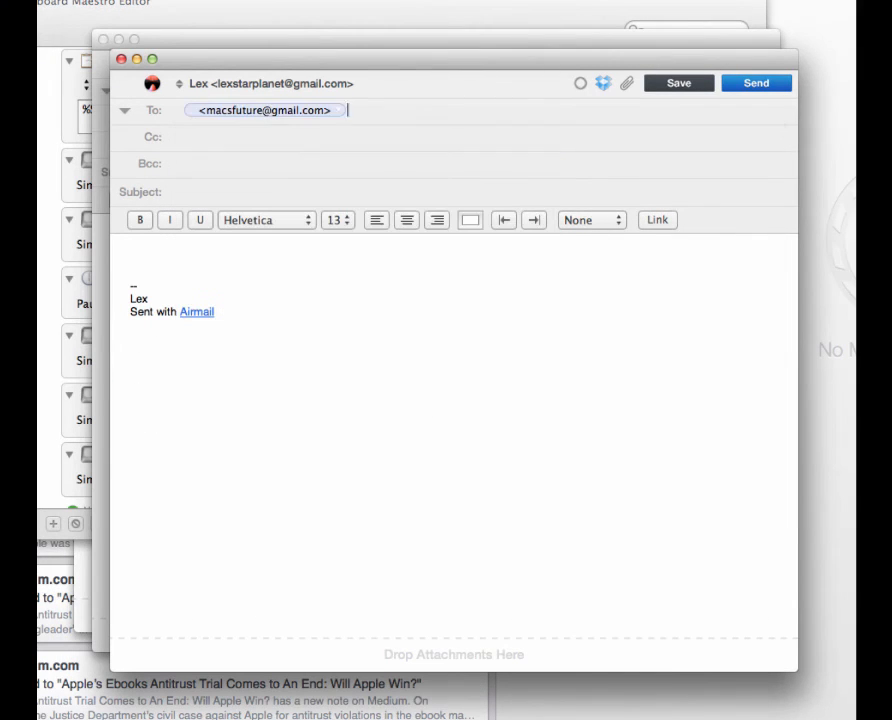
Step: Fill the draft with 'Keyboard Maestro 6.0.1: Work Faster with Macros for Mac OS X'
text(Keyboard Maestro 6.0.1: Work Faster with Macros for Mac OS X)
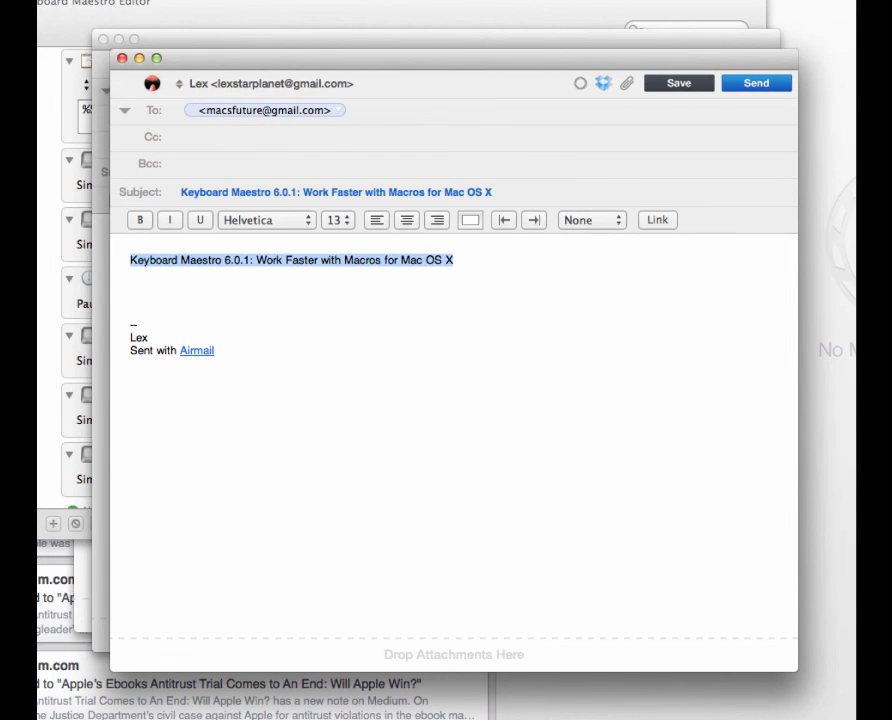
click(656, 220)
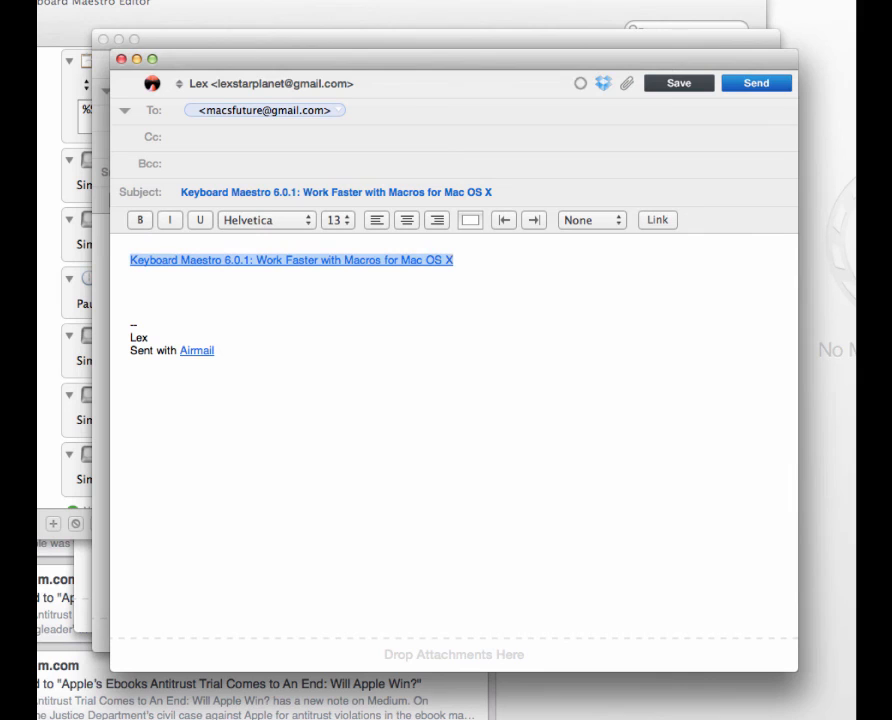